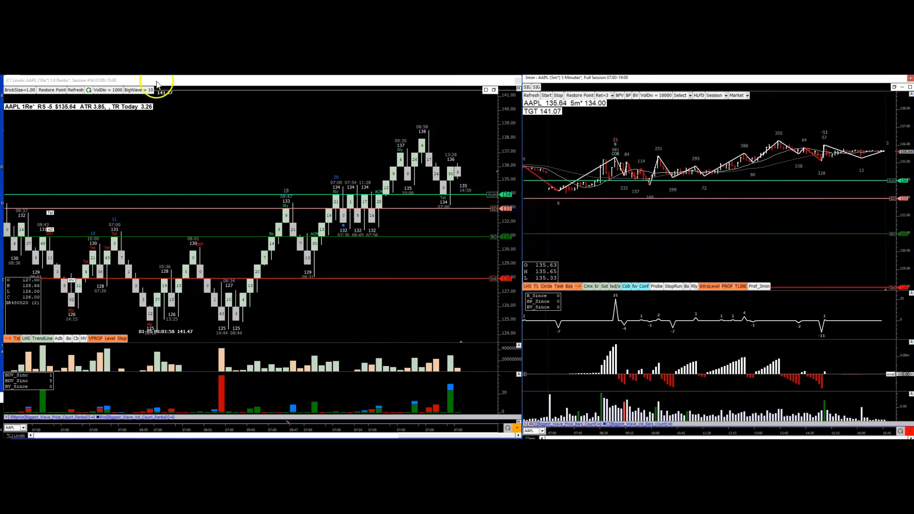
Step: Activate the AAPL Renko chart window and refresh its data
left_click(76, 90)
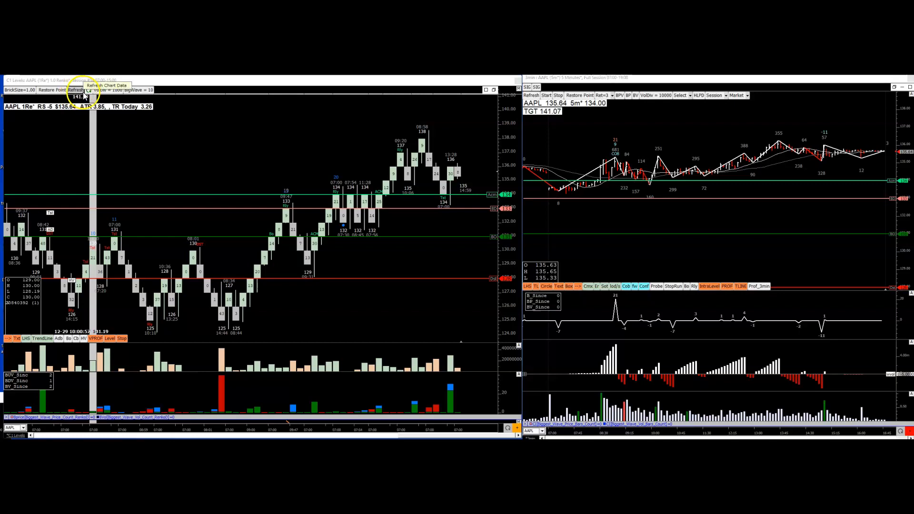
left_click(77, 89)
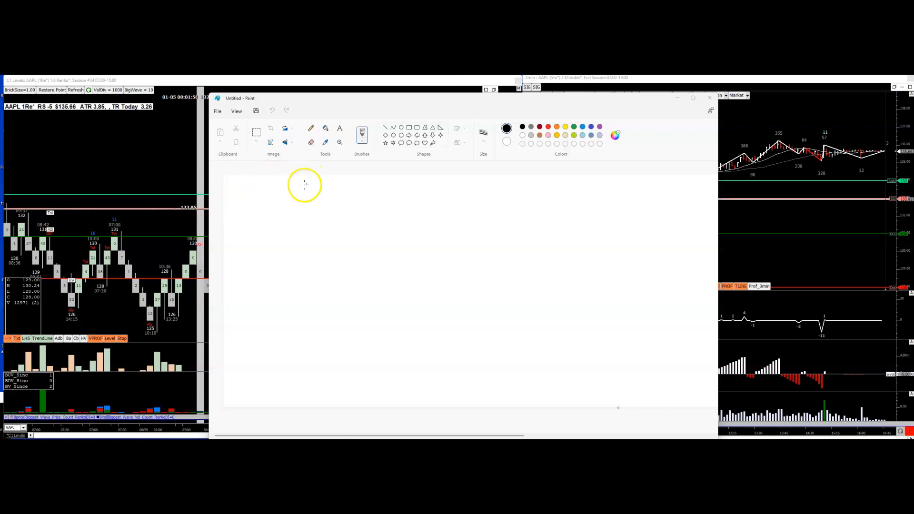
mouse_move(324, 200)
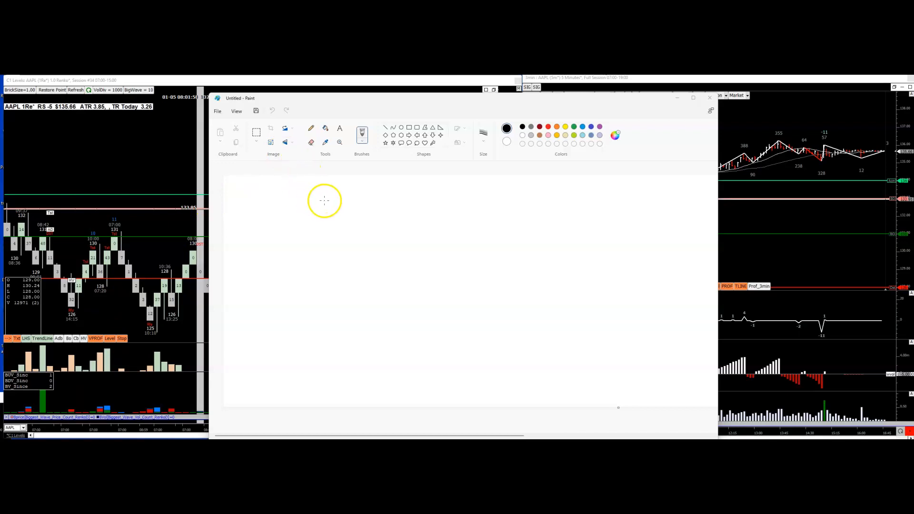
mouse_move(318, 259)
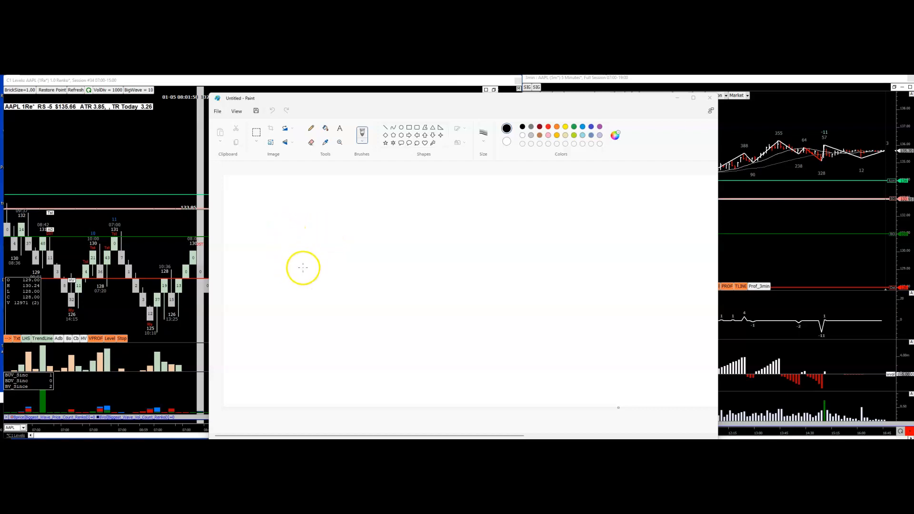
mouse_move(307, 225)
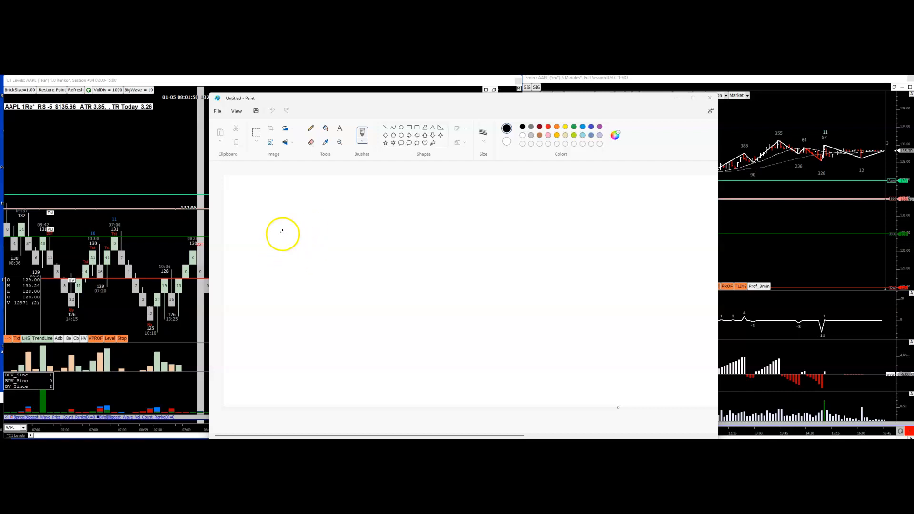
Step: Sketch zigzag swings, a horizontal level, and a breakout rally marked R with letters B and T
left_click_drag(275, 249, 304, 245)
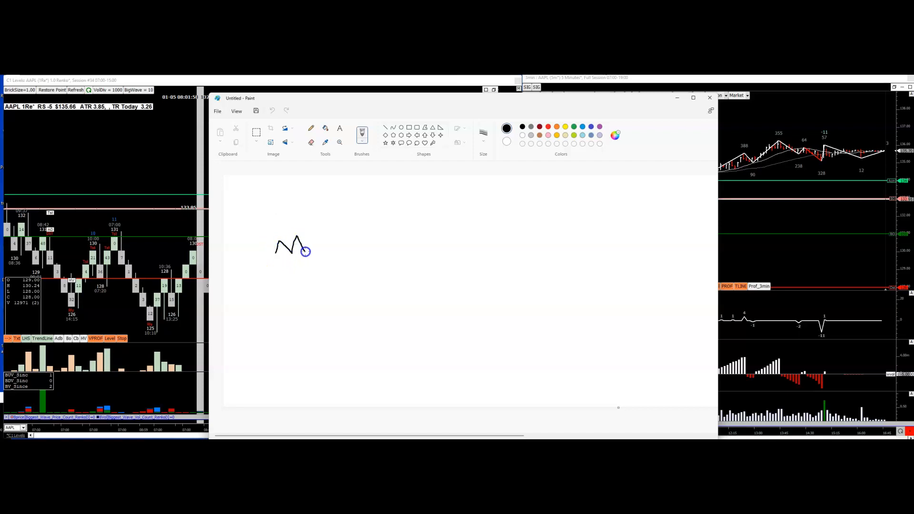
left_click_drag(306, 251, 318, 228)
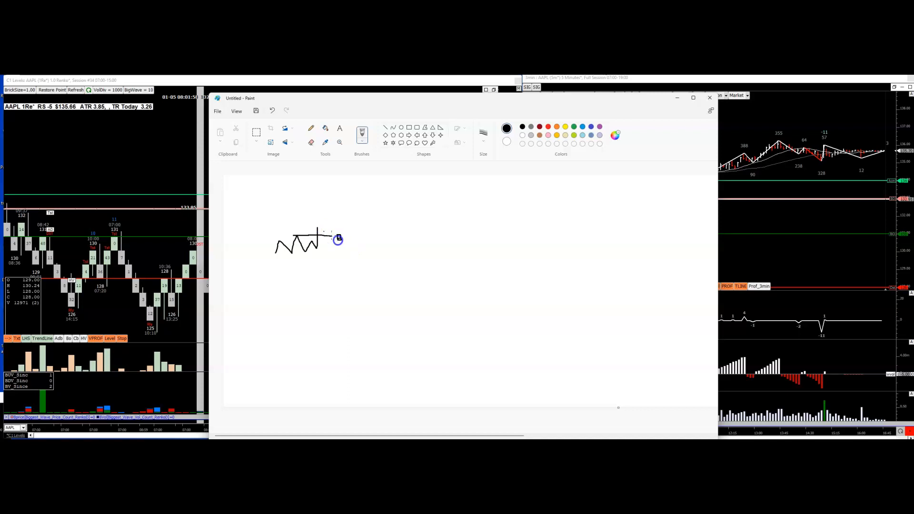
left_click_drag(337, 240, 320, 214)
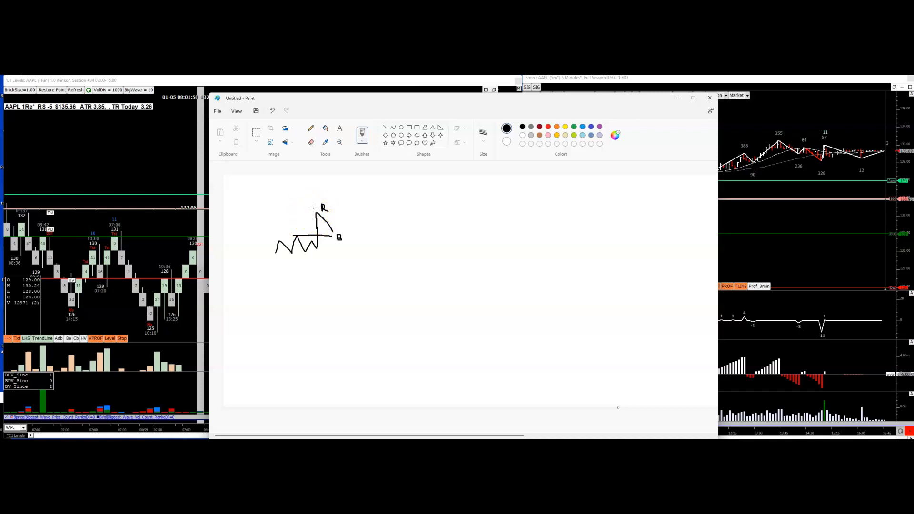
left_click_drag(318, 222, 336, 245)
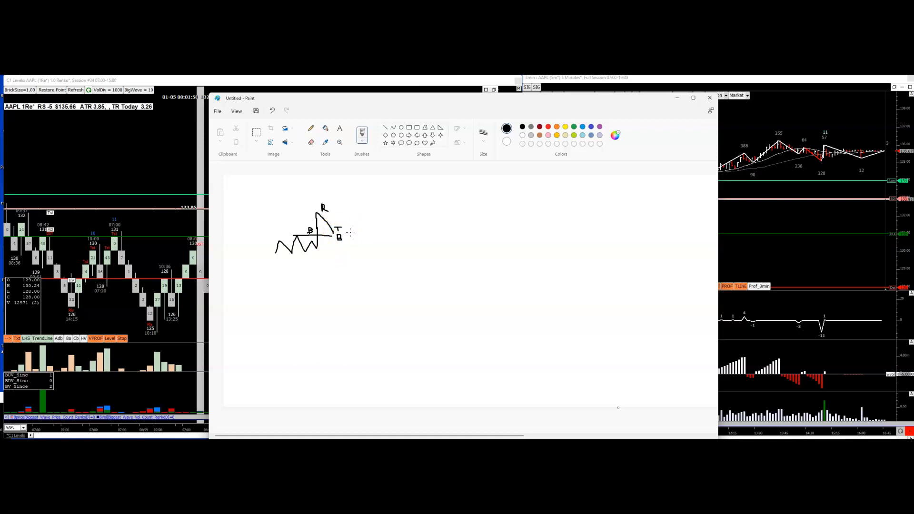
Step: Circle the pullback below the breakout peak and handwrite 'Pullback' beside it
left_click_drag(331, 232, 339, 239)
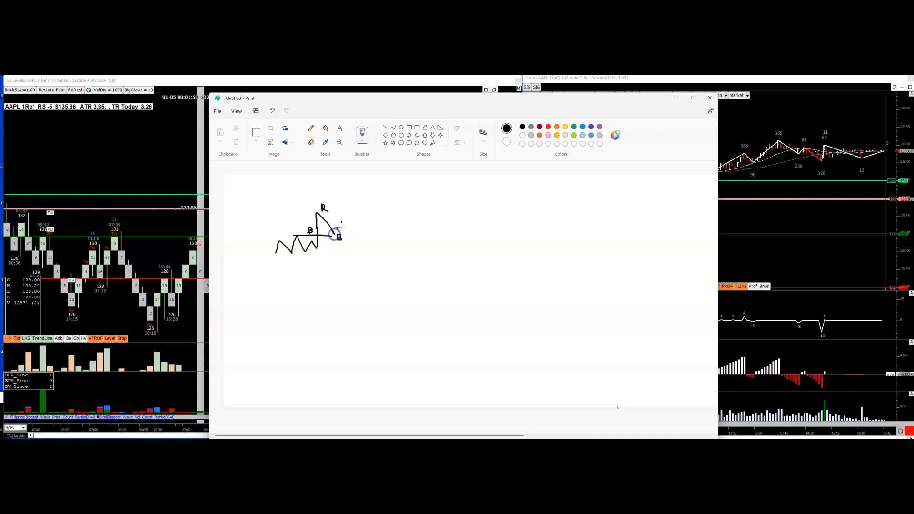
left_click_drag(338, 233, 341, 227)
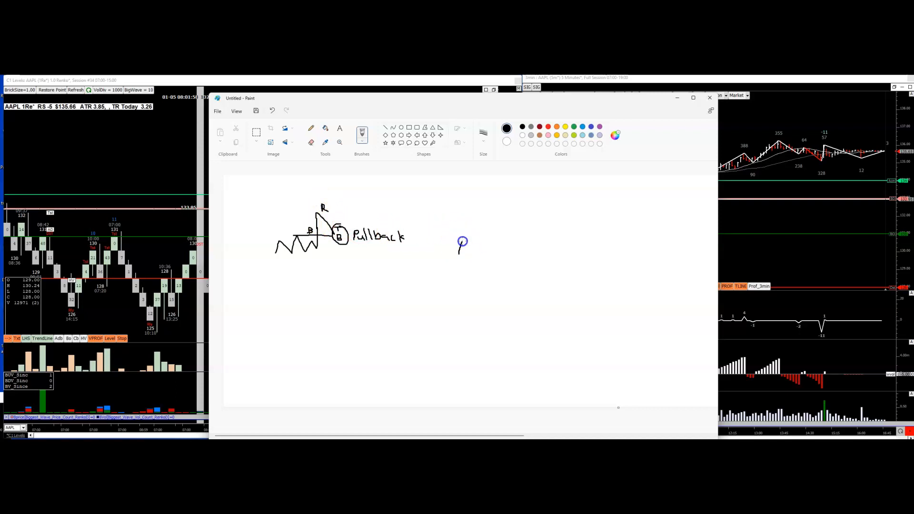
Step: Draw a second zigzag rising to a peak above its base line, label it P1, and begin a label beneath
left_click_drag(462, 245, 498, 245)
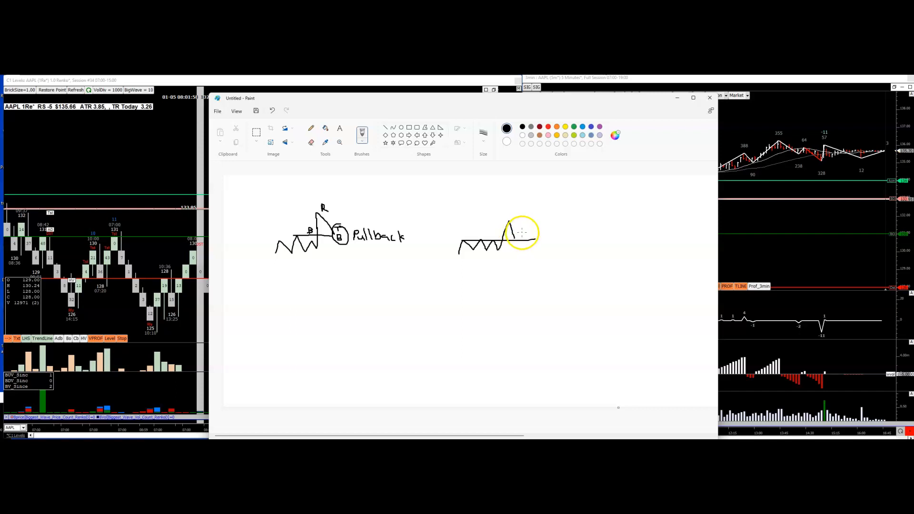
left_click_drag(522, 234, 516, 242)
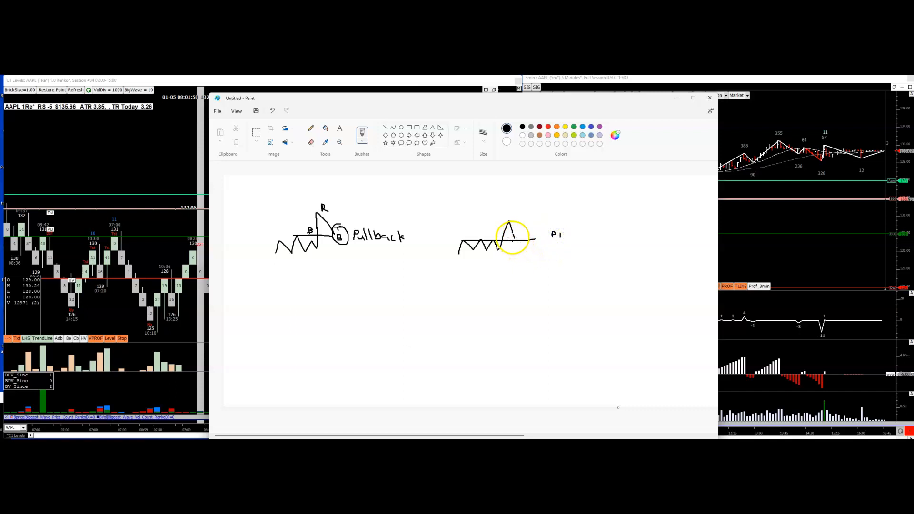
left_click(515, 241)
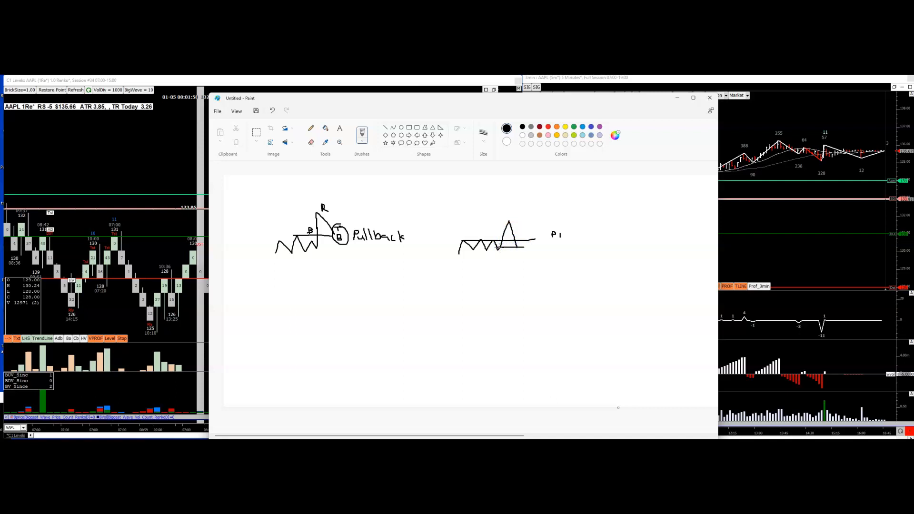
left_click_drag(499, 239, 498, 263)
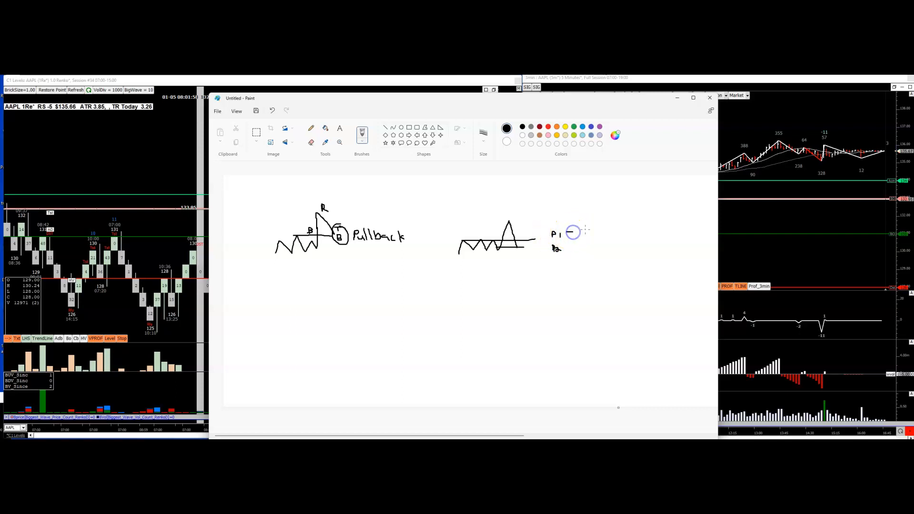
Step: Extend the labels to 'P1 – TB' and '– TA', write SP, and start a third zigzag below
left_click_drag(574, 233, 594, 233)
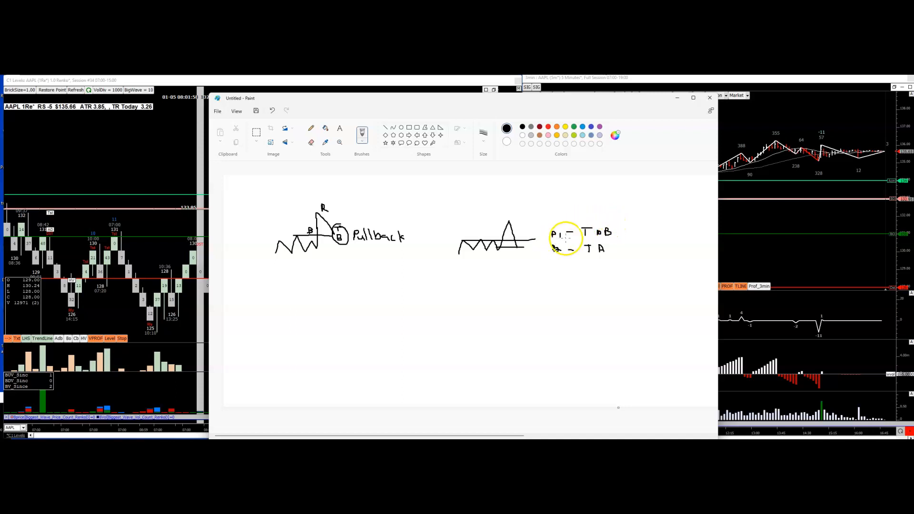
left_click_drag(565, 236, 592, 249)
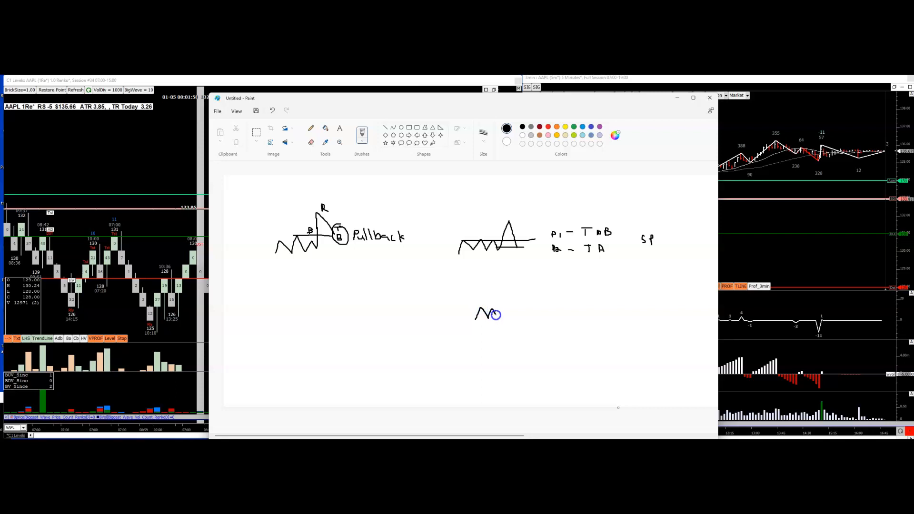
Step: Extend the lower spring zigzag to a peak with a sharp rise, and underline the TB/TA labels
left_click_drag(489, 315, 512, 298)
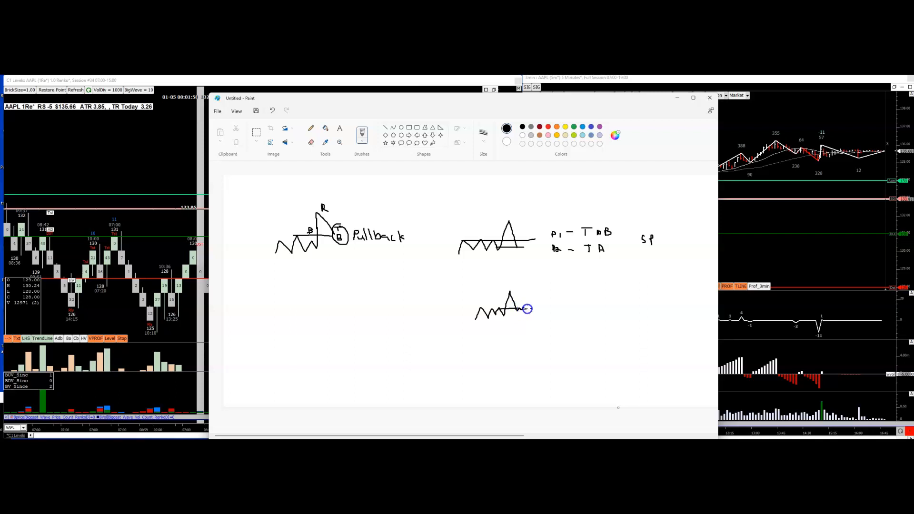
left_click_drag(525, 309, 536, 291)
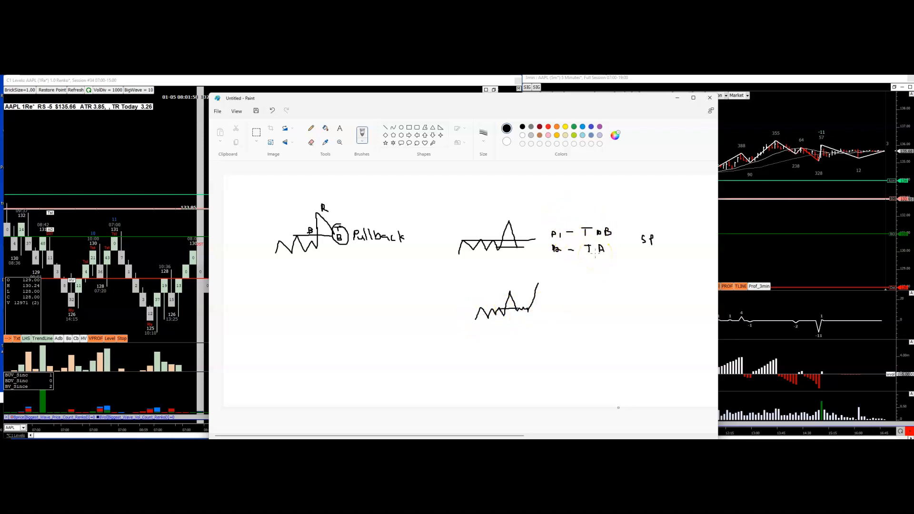
left_click_drag(549, 233, 575, 256)
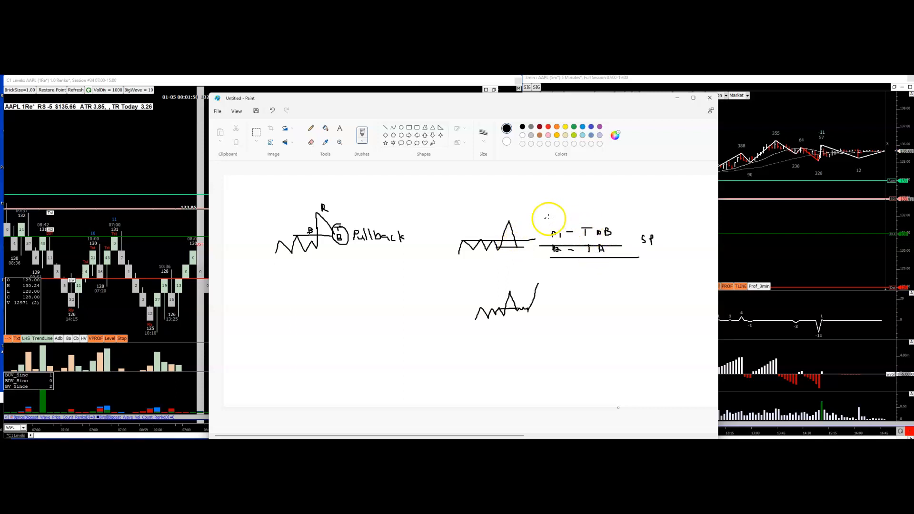
left_click_drag(544, 221, 615, 220)
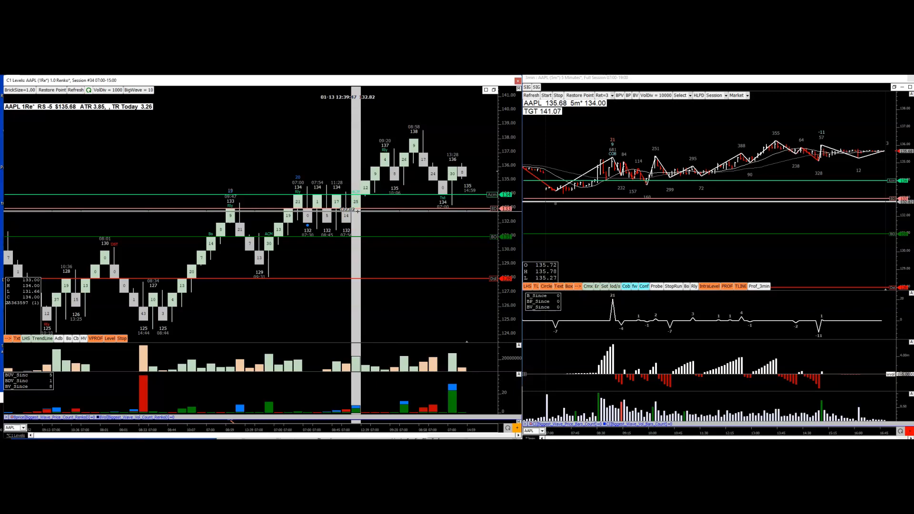
mouse_move(373, 220)
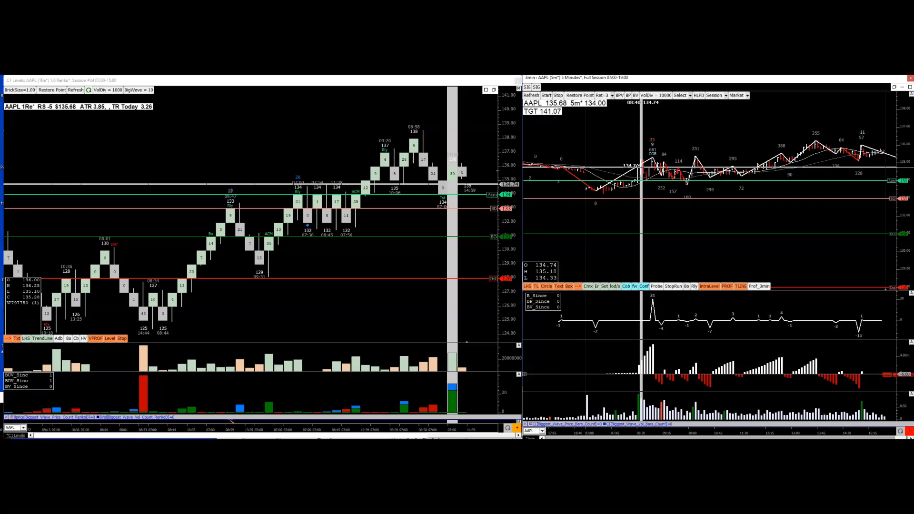
mouse_move(621, 182)
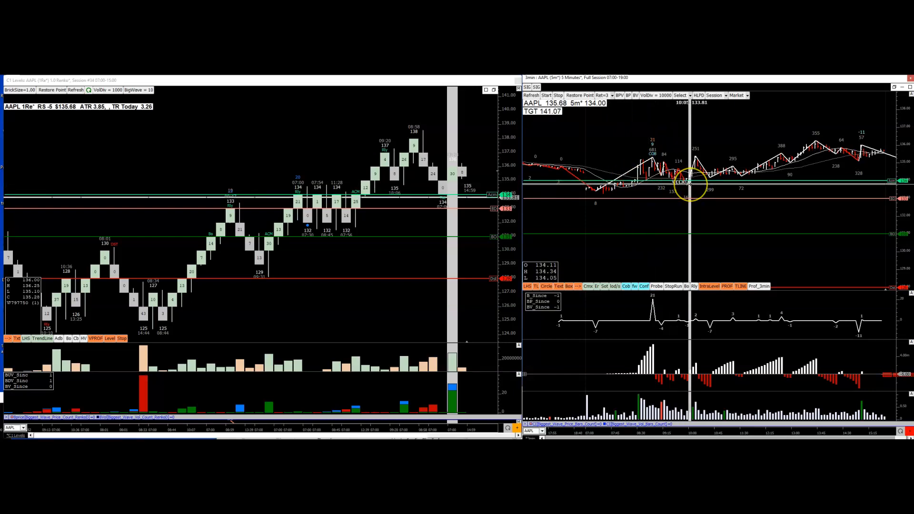
mouse_move(615, 184)
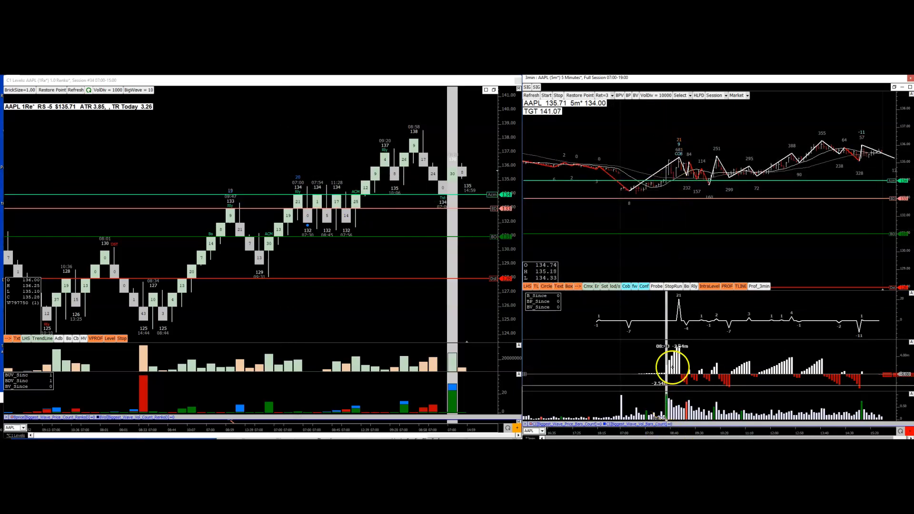
mouse_move(673, 216)
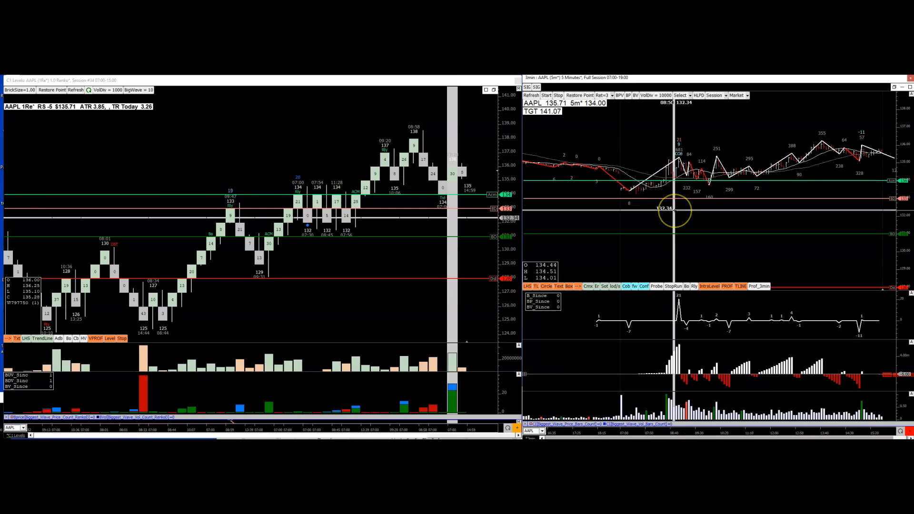